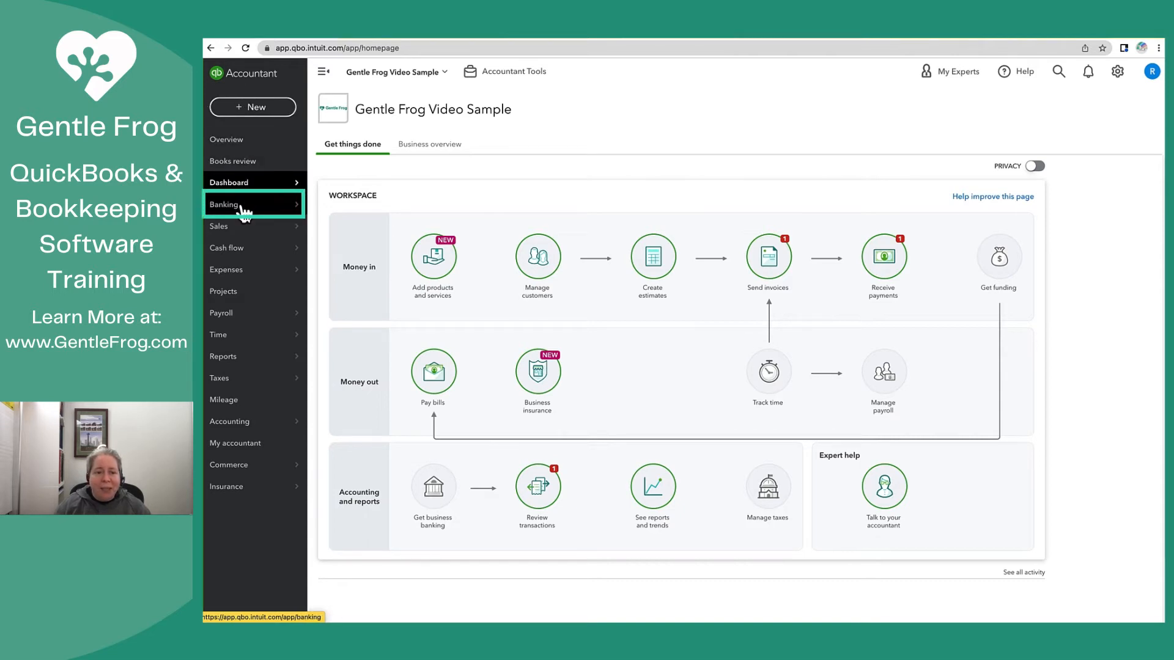
# - Go to the Banking page listing PayPal Bank's 40 transactions for review
pyautogui.click(224, 203)
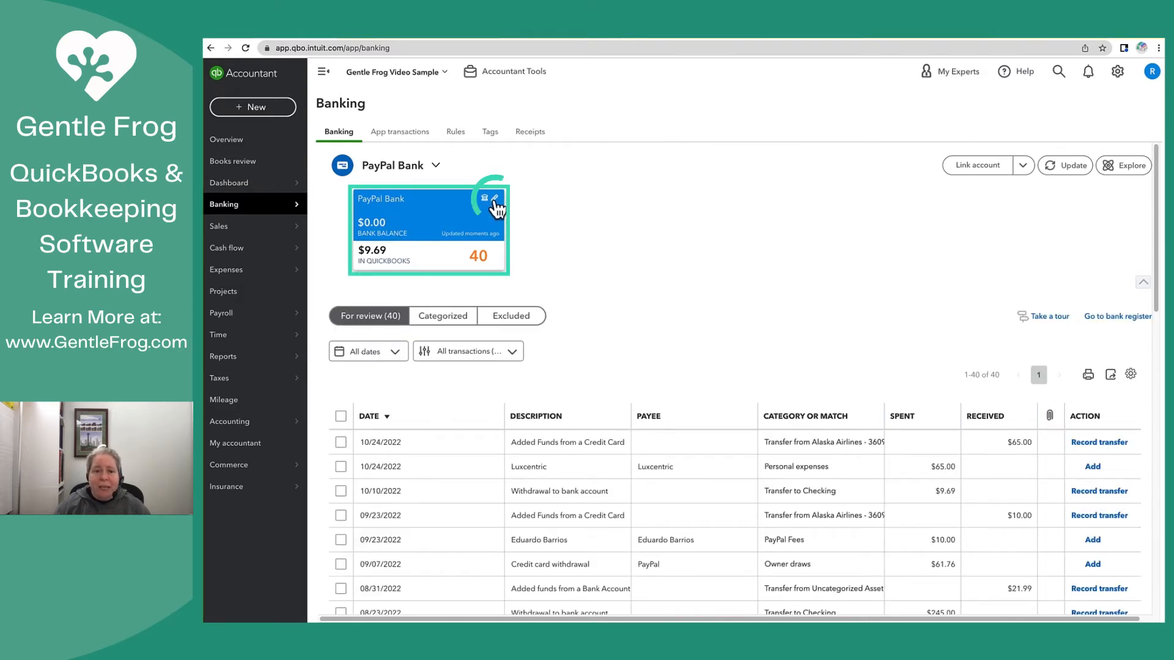
# - Open Edit settings from the PayPal Bank tile's pencil menu
pyautogui.click(484, 198)
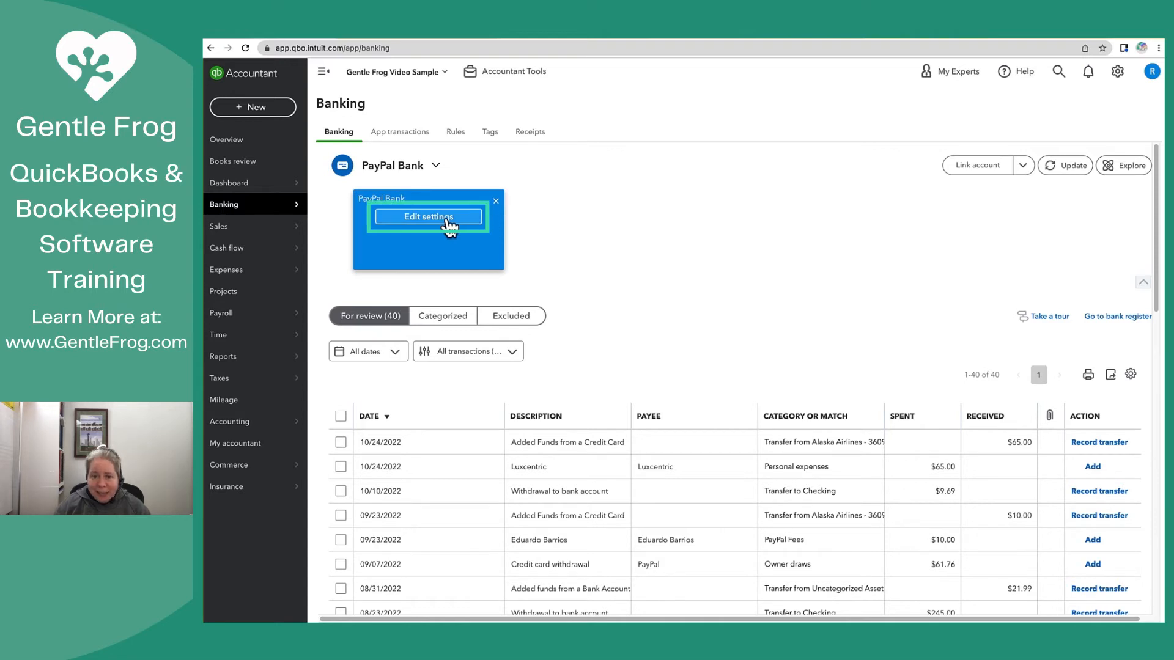
pyautogui.click(426, 217)
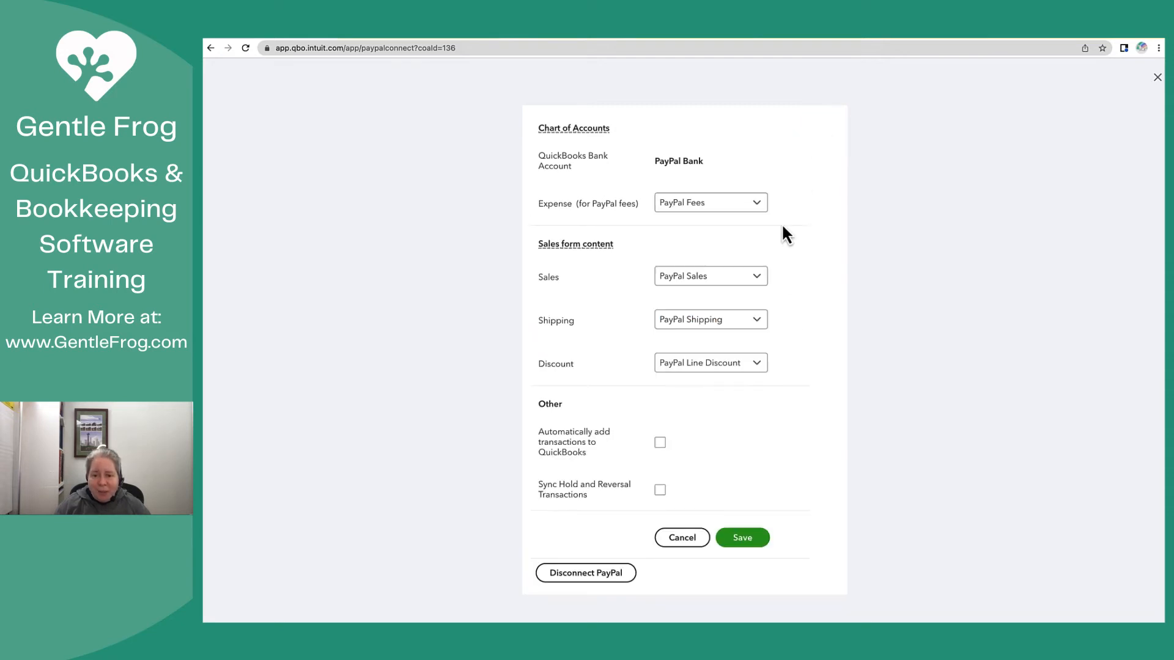
# - Map PayPal Sales to the Services account
pyautogui.click(709, 276)
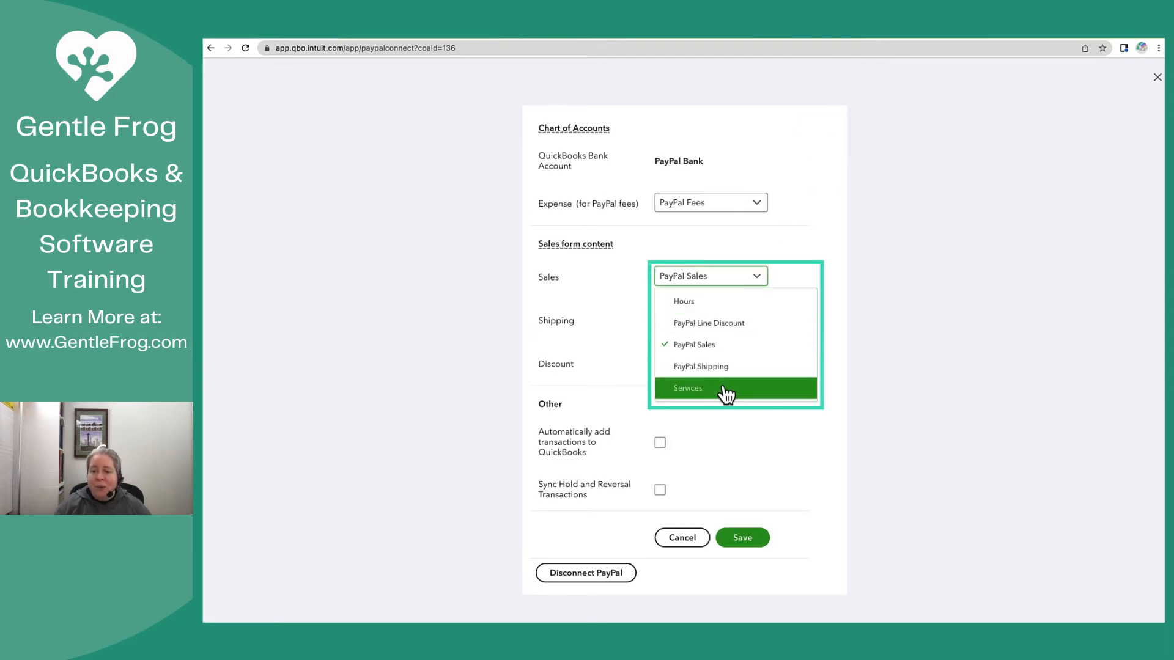
pyautogui.click(686, 387)
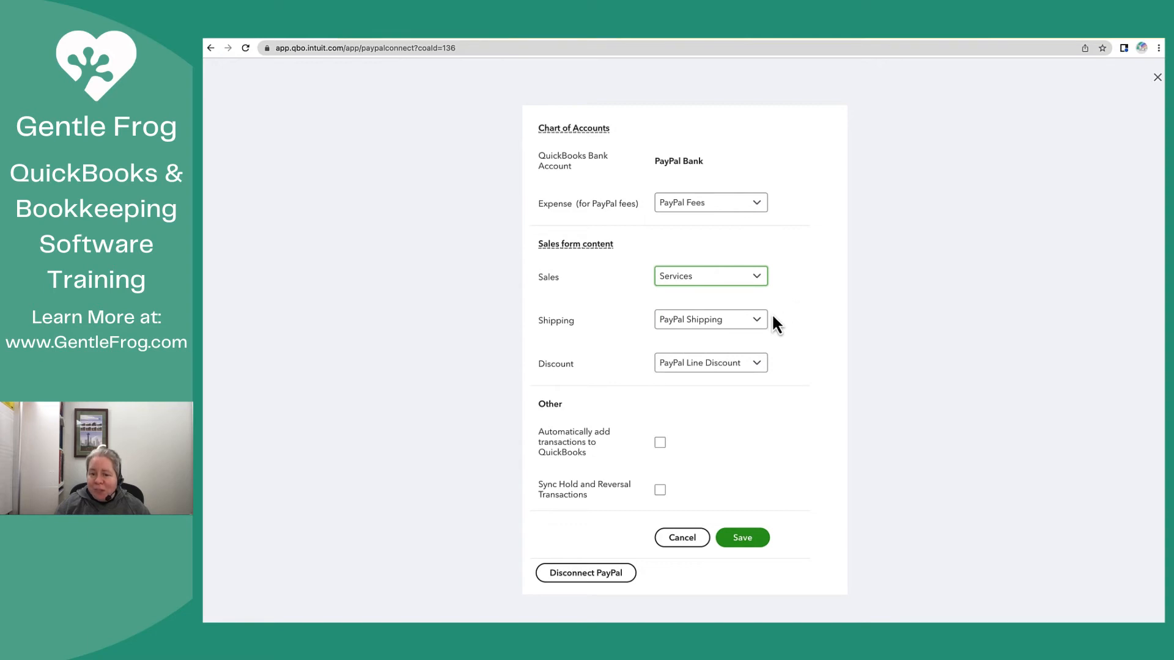
pyautogui.click(708, 319)
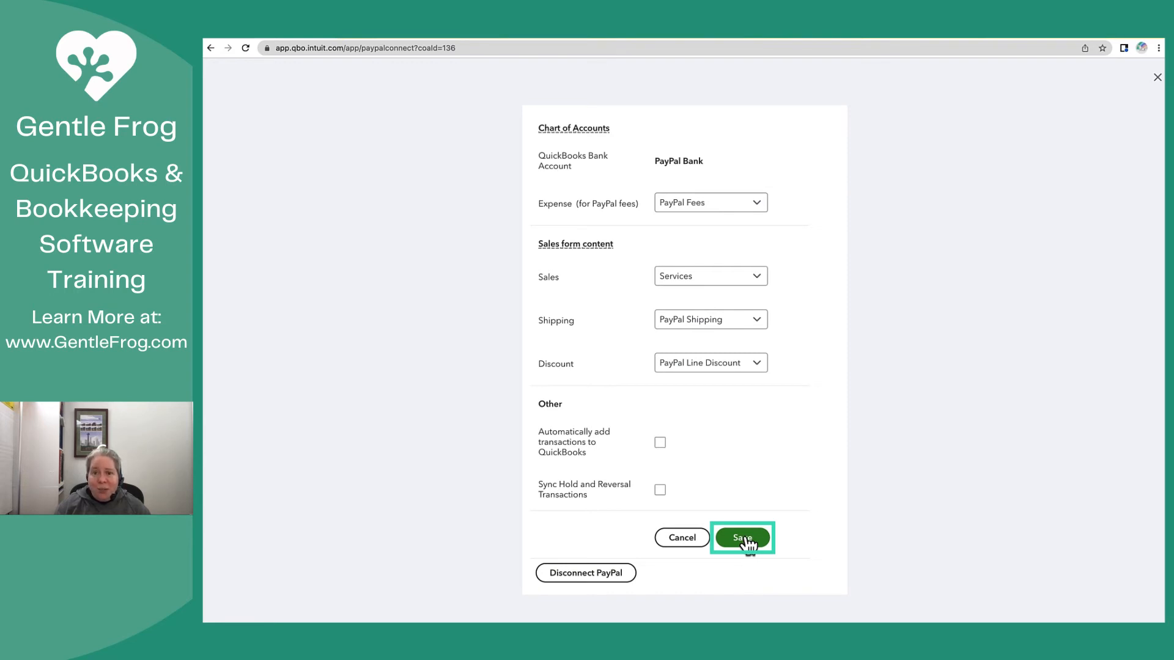
# - Save and close the PayPal settings, then go to the Chart of Accounts
pyautogui.click(743, 537)
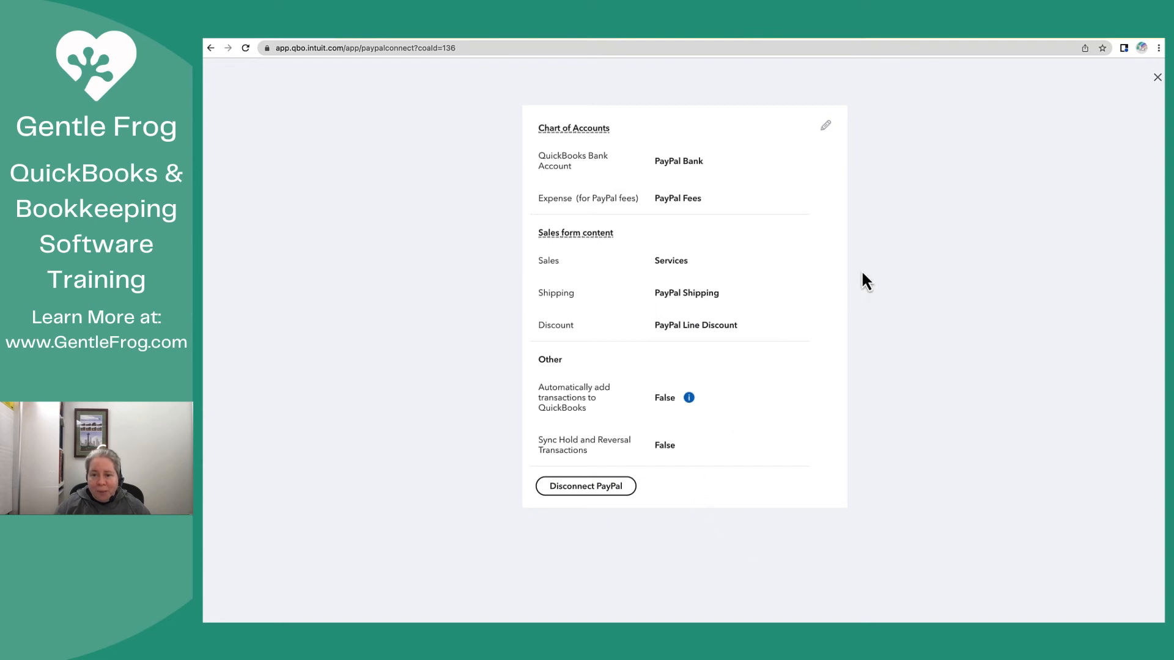
pyautogui.click(1158, 76)
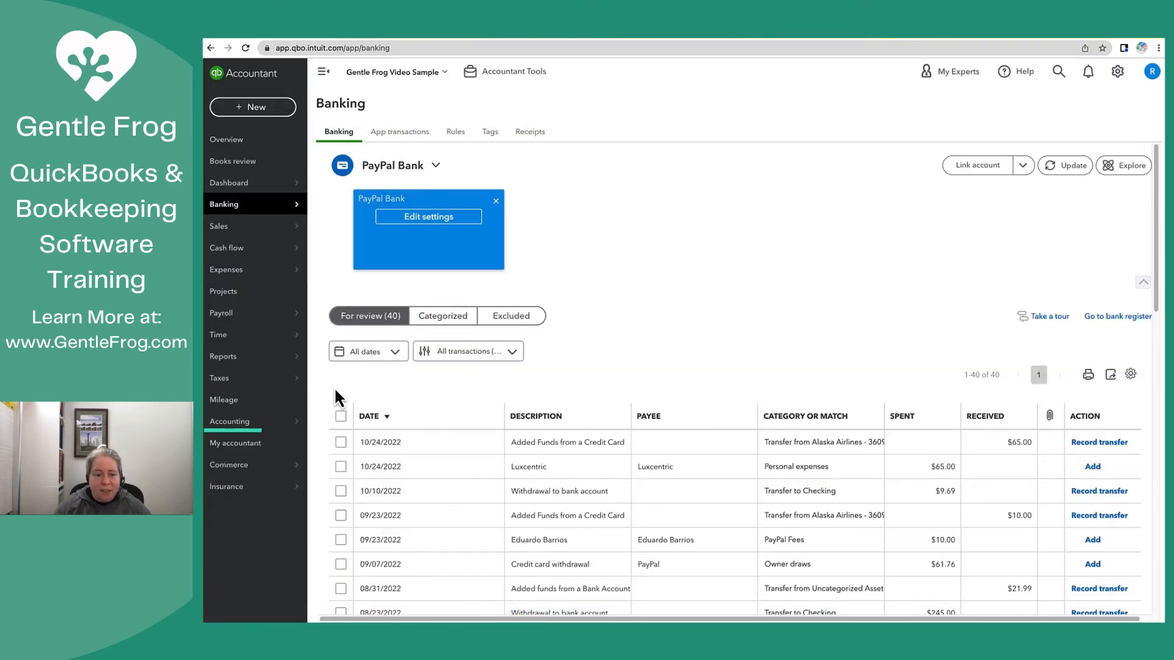
pyautogui.click(229, 420)
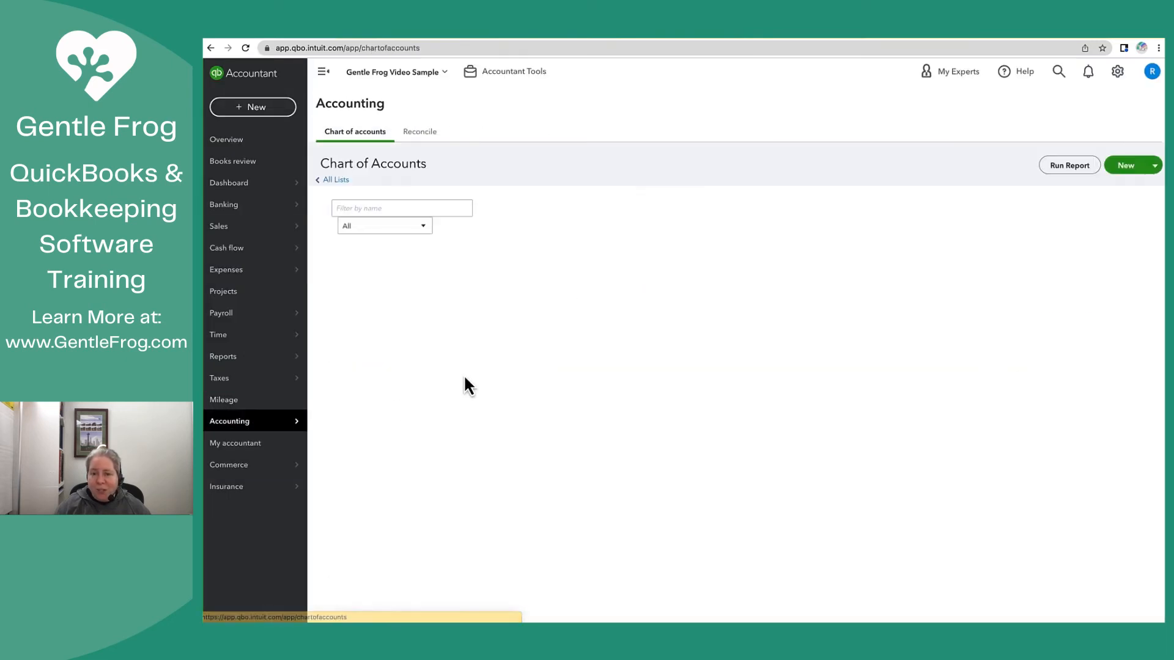